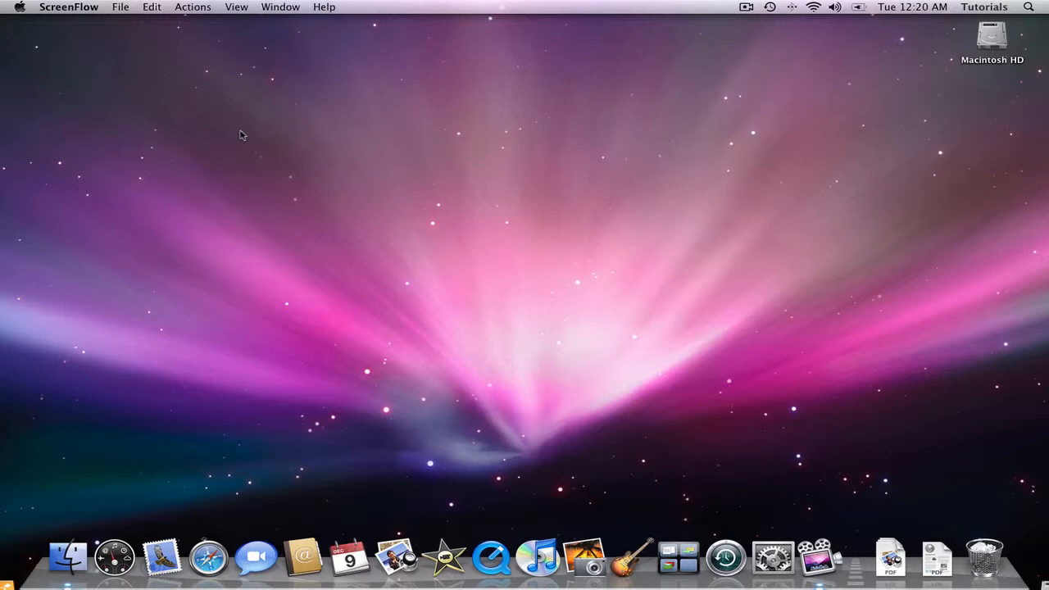
mouse_move(209, 188)
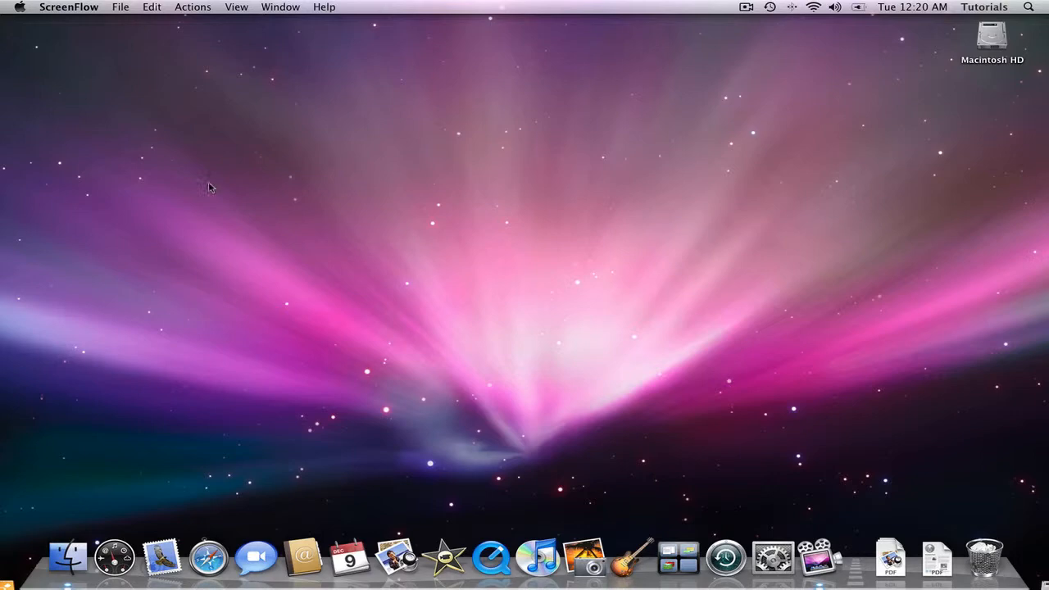
left_click(302, 577)
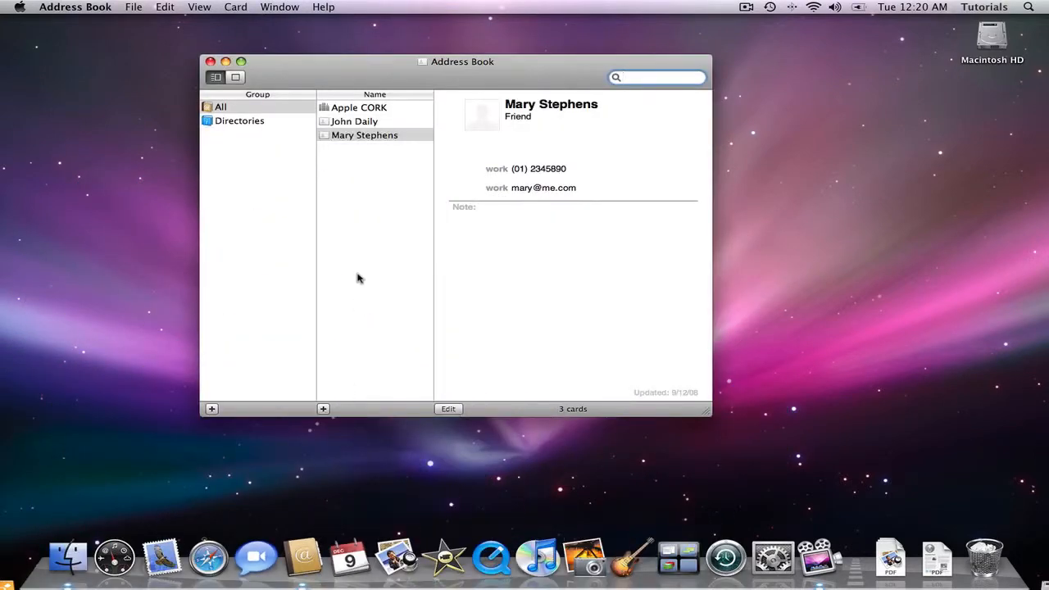
left_click(660, 77)
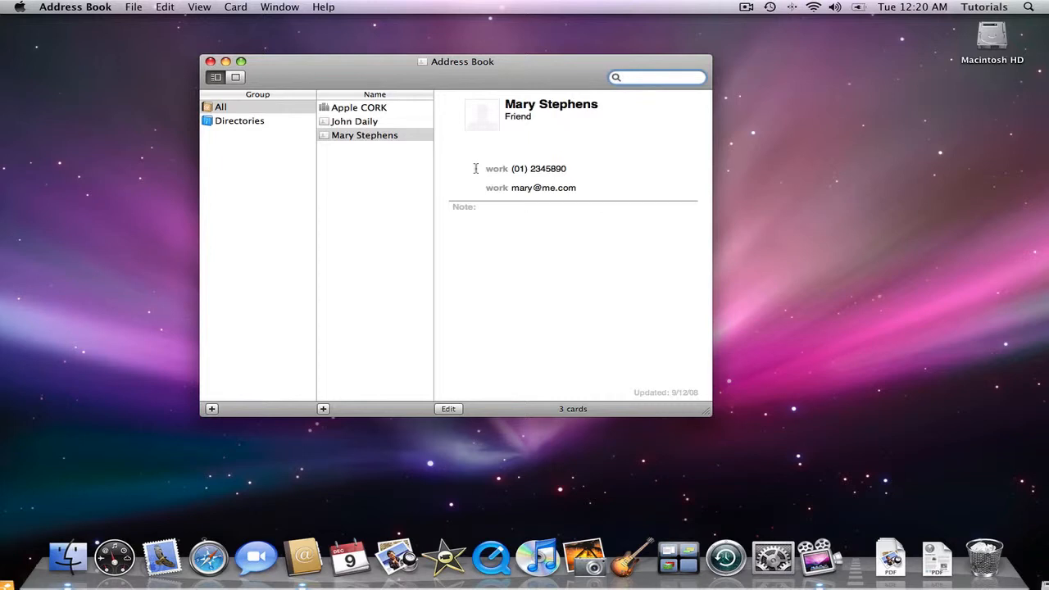
left_click(660, 77)
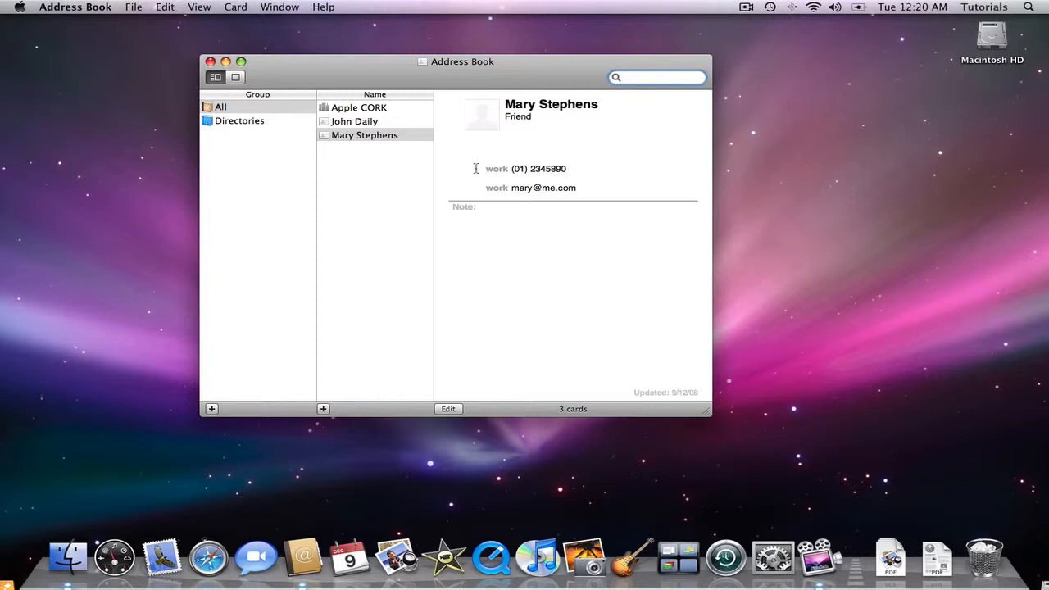
mouse_move(387, 244)
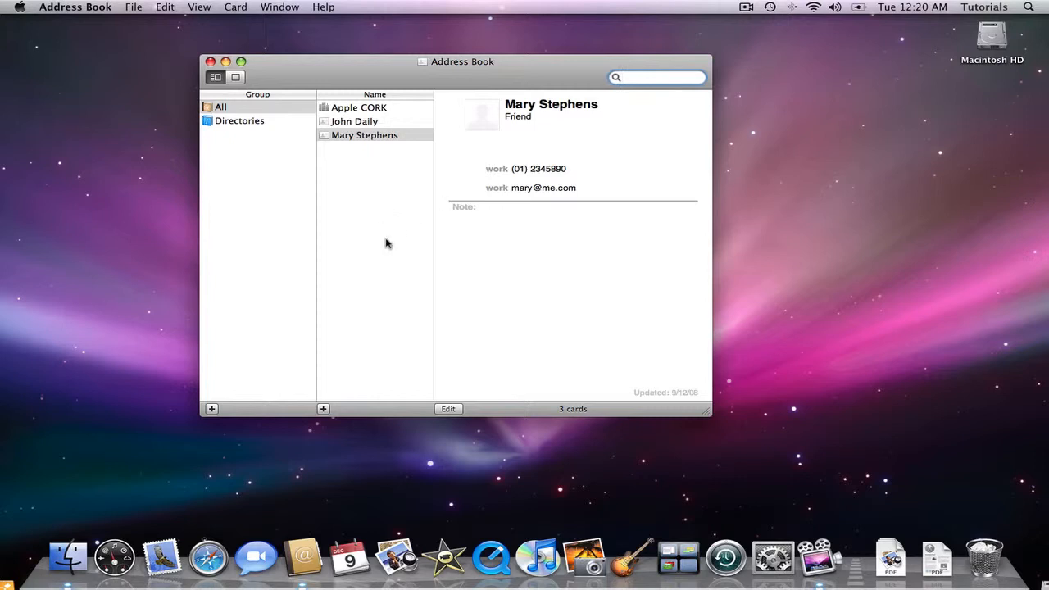
left_click(661, 77)
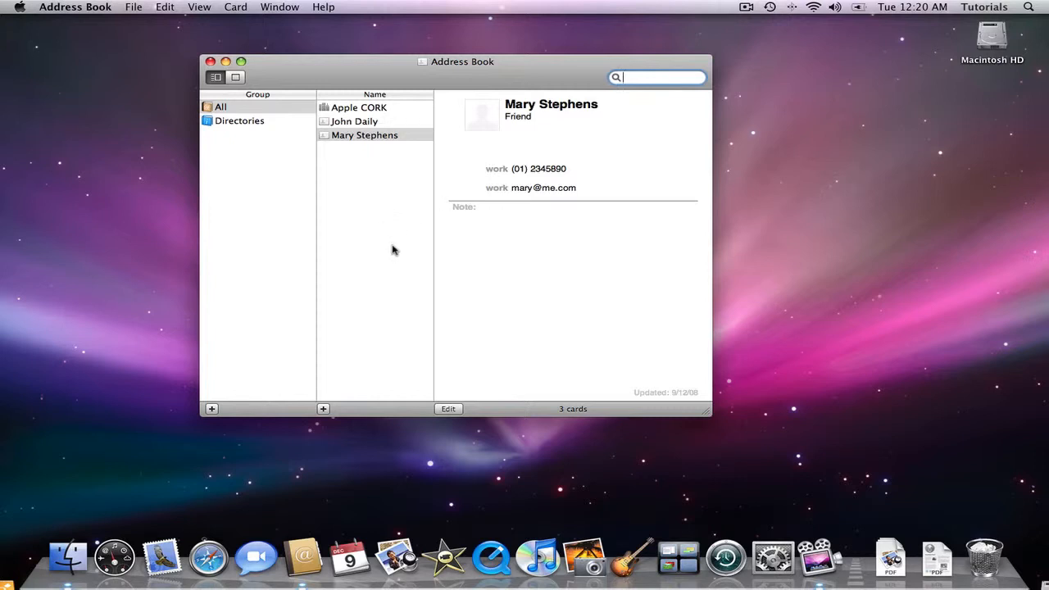
mouse_move(391, 247)
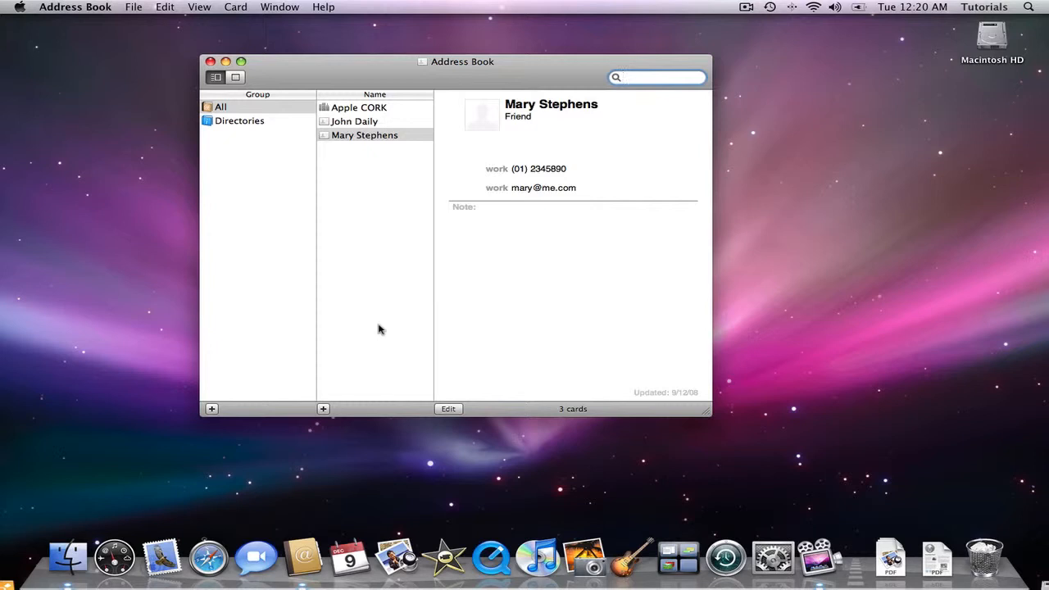
left_click(656, 77)
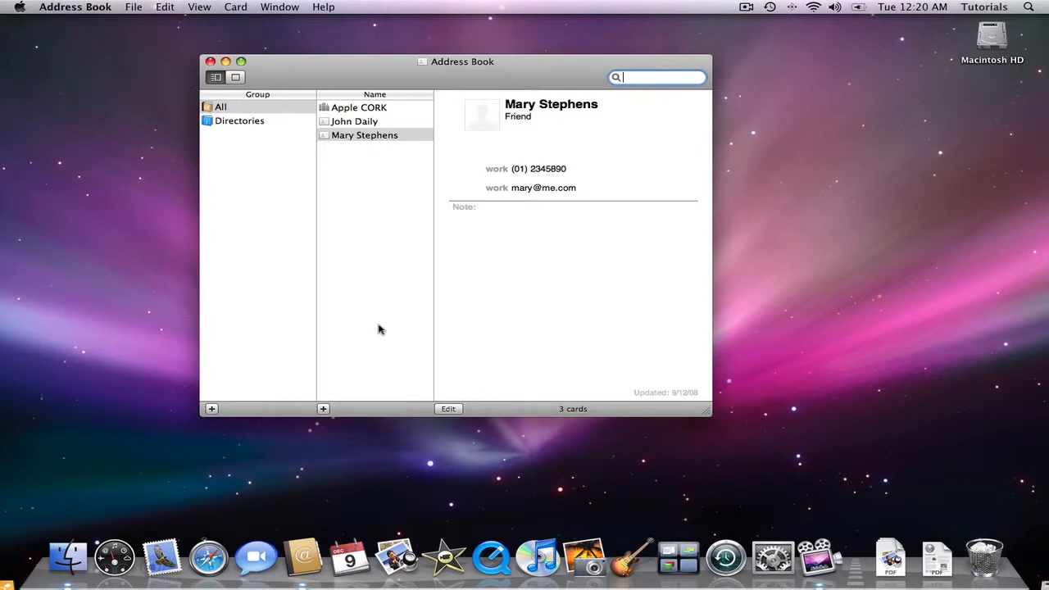
mouse_move(367, 289)
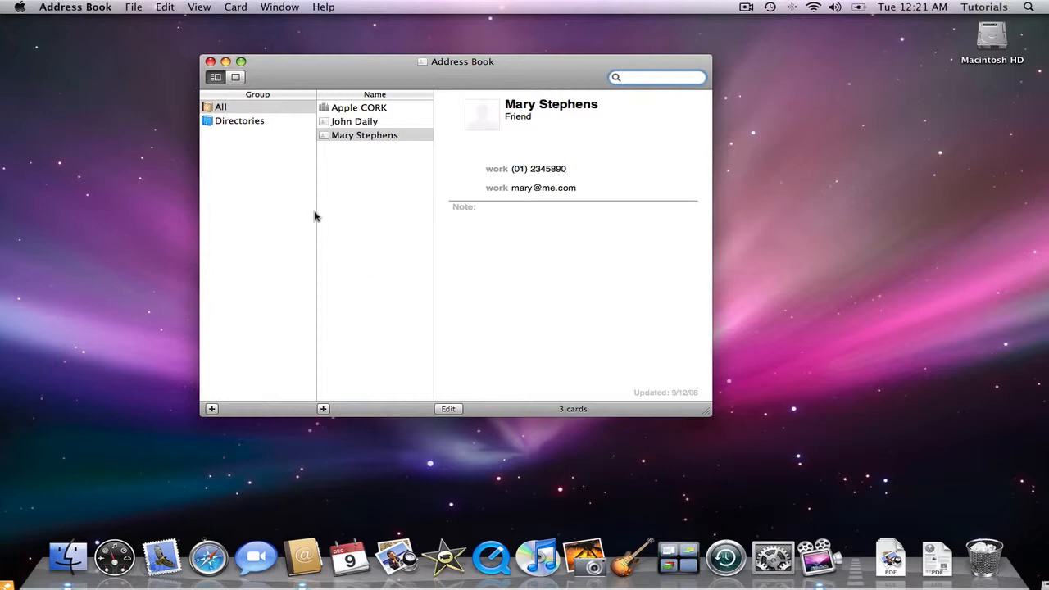
mouse_move(254, 157)
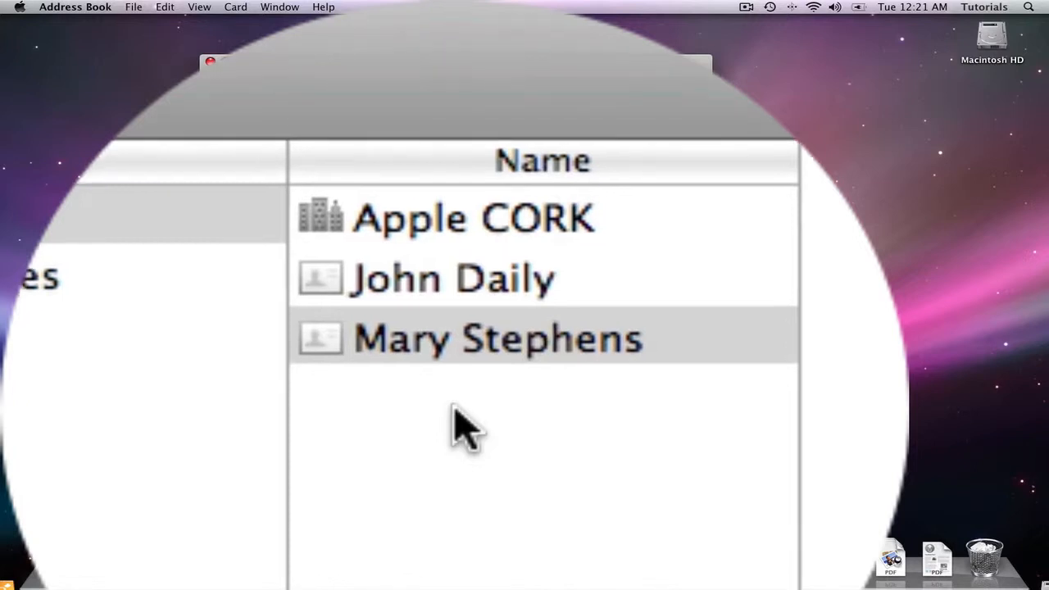
double_click(498, 339)
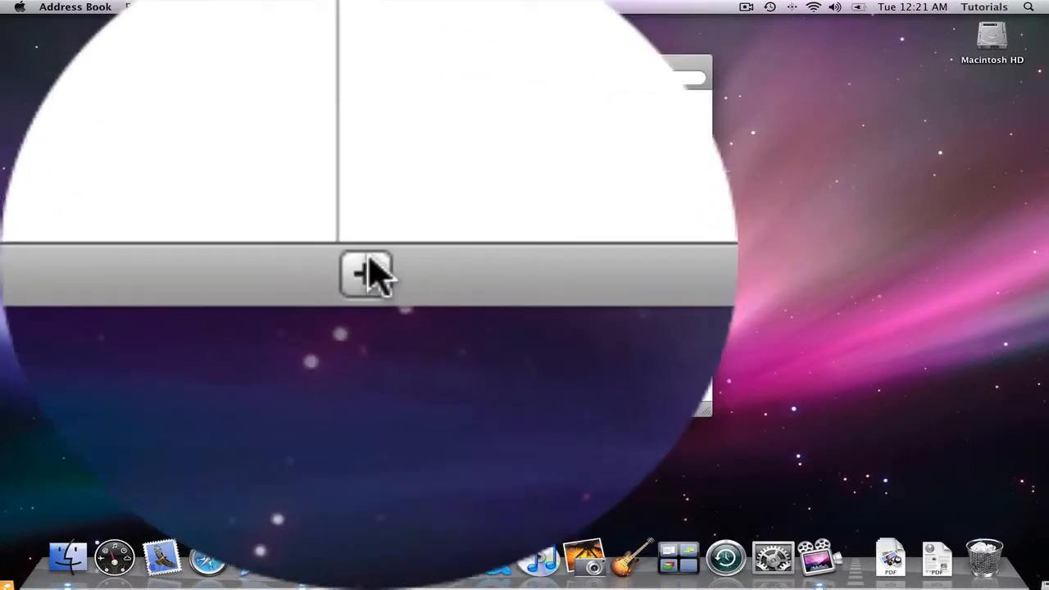
left_click(360, 273)
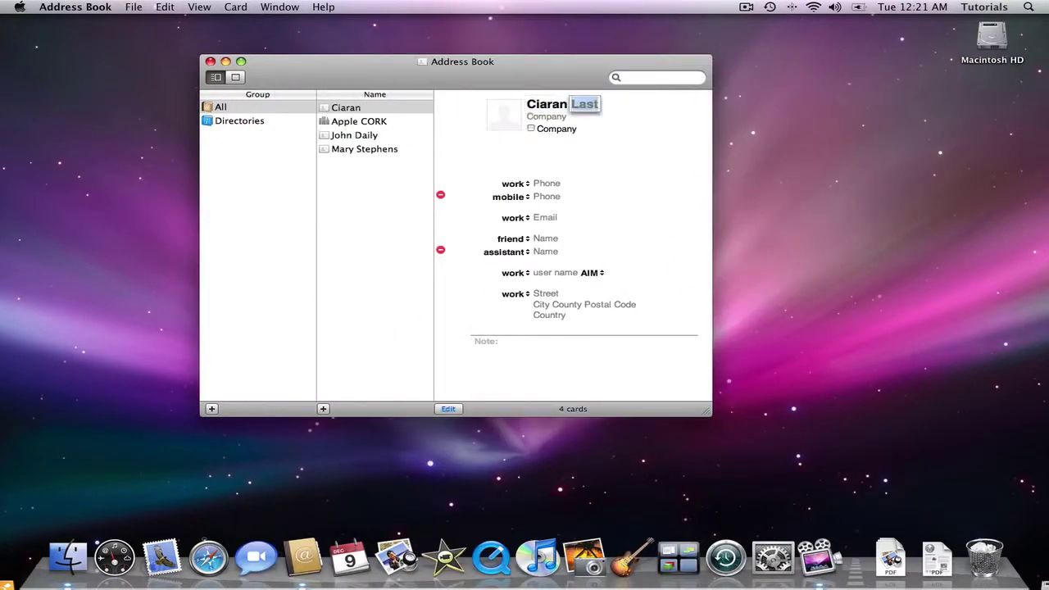
type("Mc Cormack")
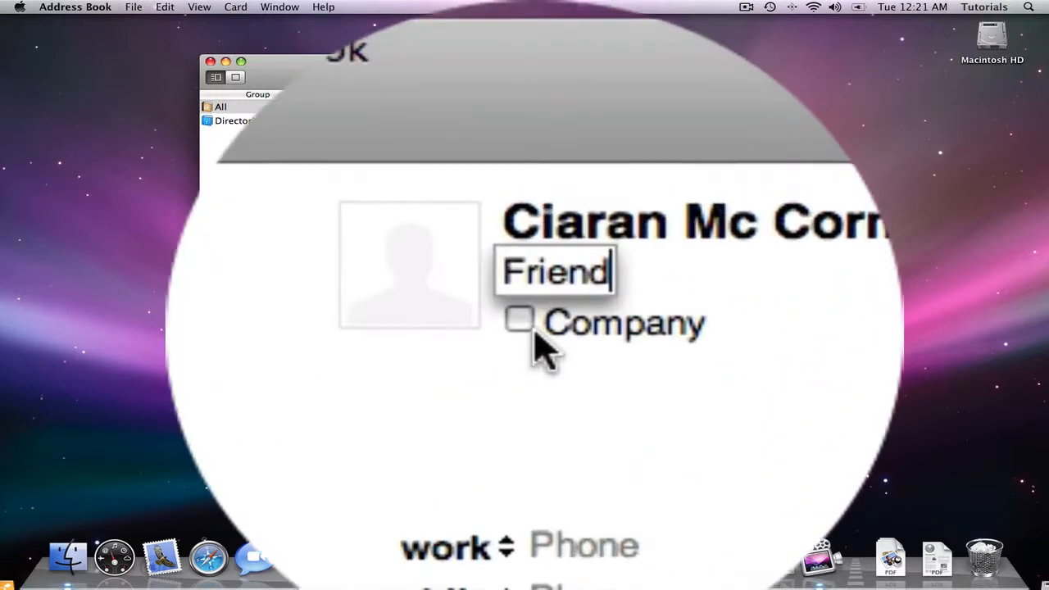
left_click(521, 321)
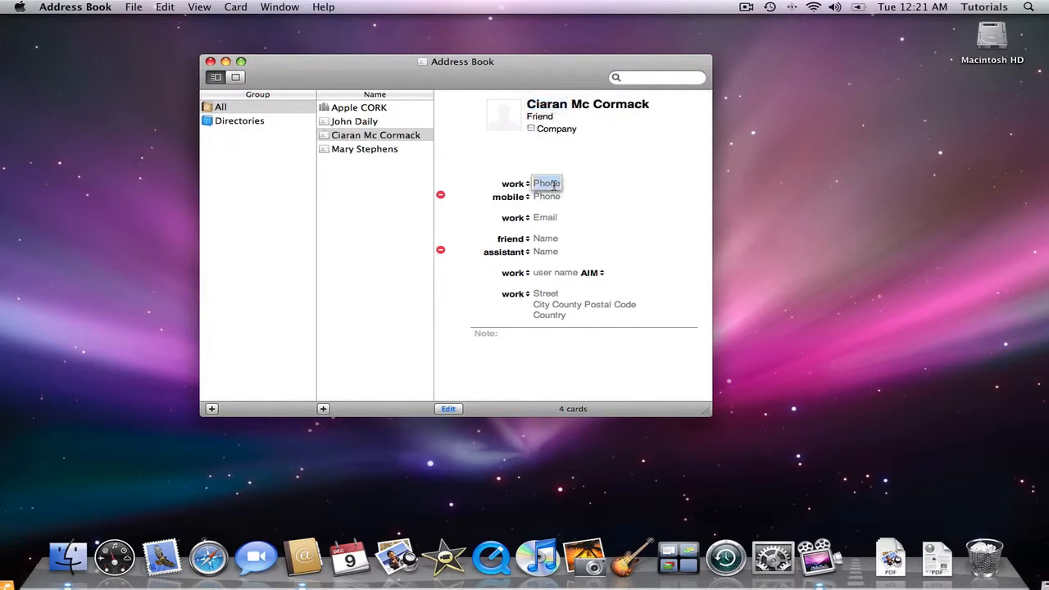
- Enter the work and mobile numbers 012 and 13333333, adding another phone entry
type("012222222")
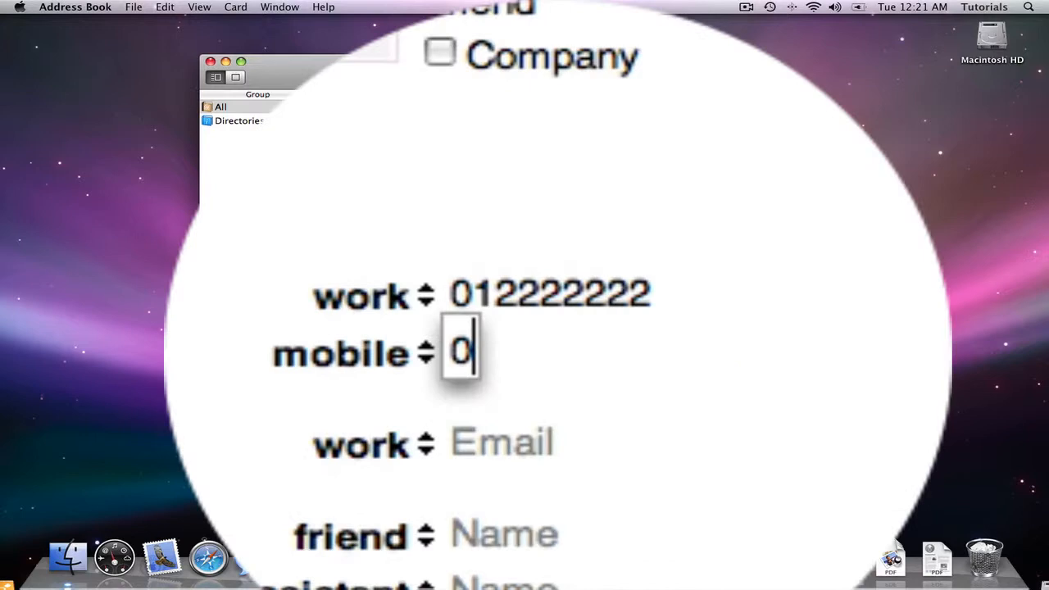
type("13333333")
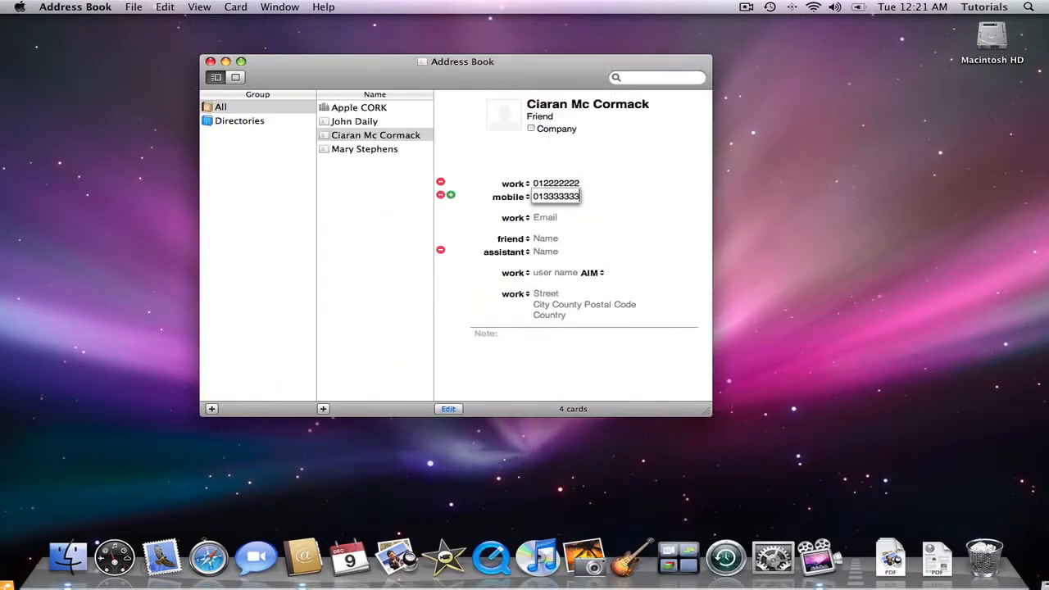
mouse_move(479, 203)
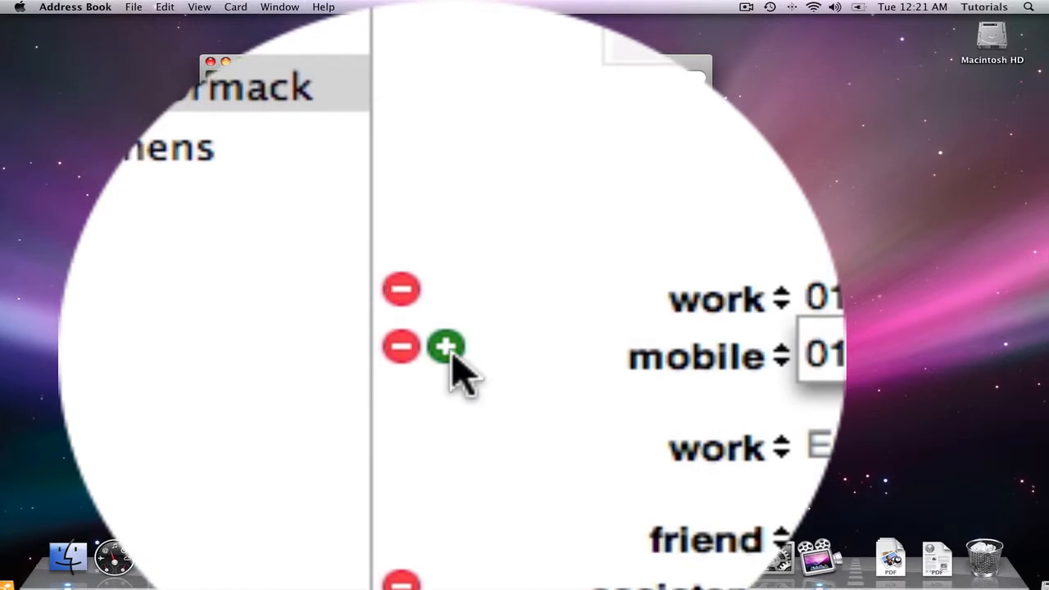
left_click(441, 348)
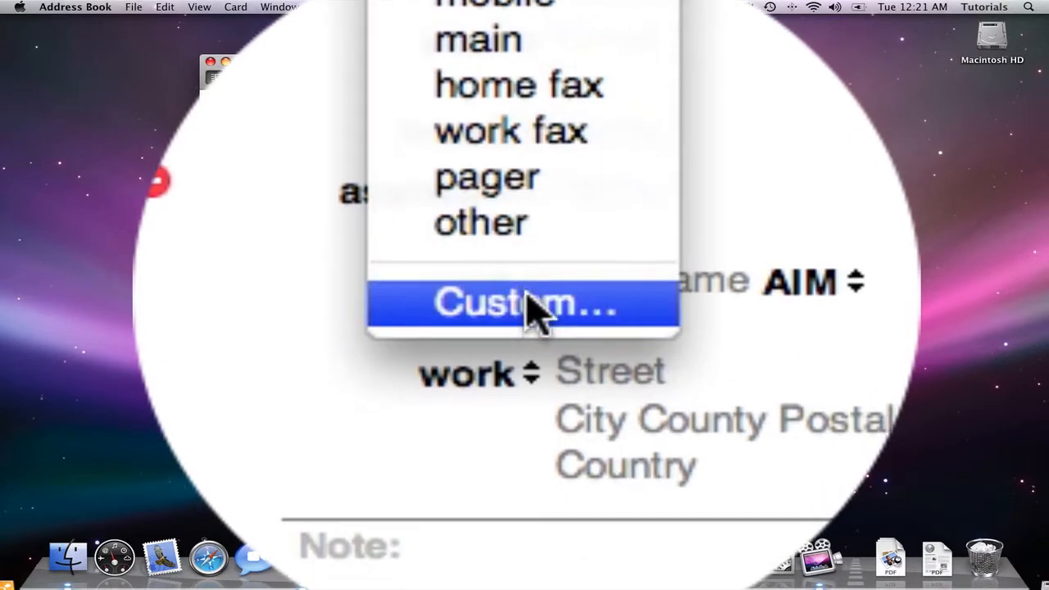
- Label the extra phone entry 'Second Mobile' and give it the number 01222222
left_click(516, 303)
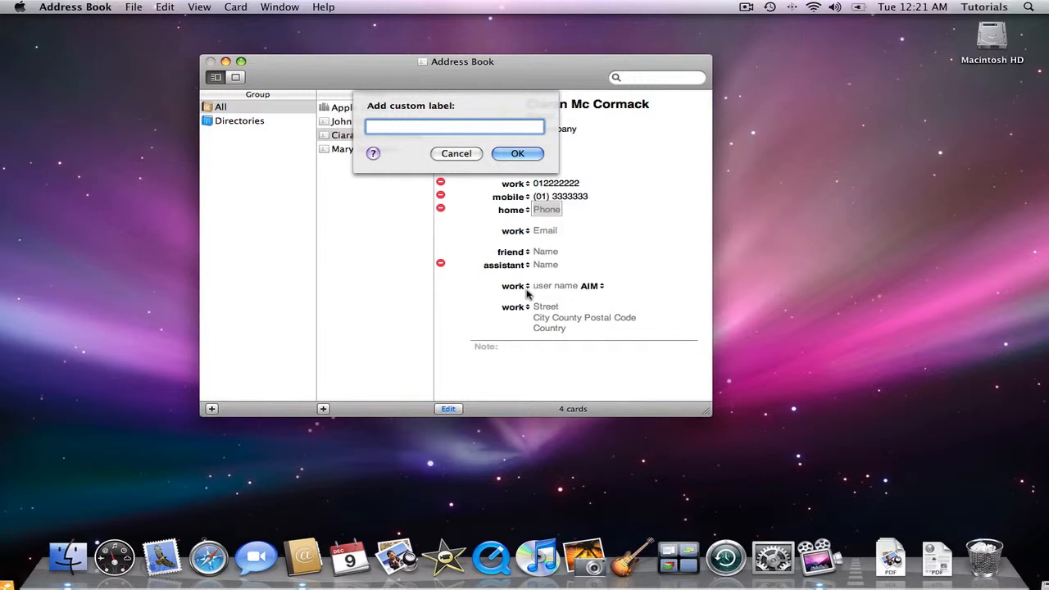
type("s")
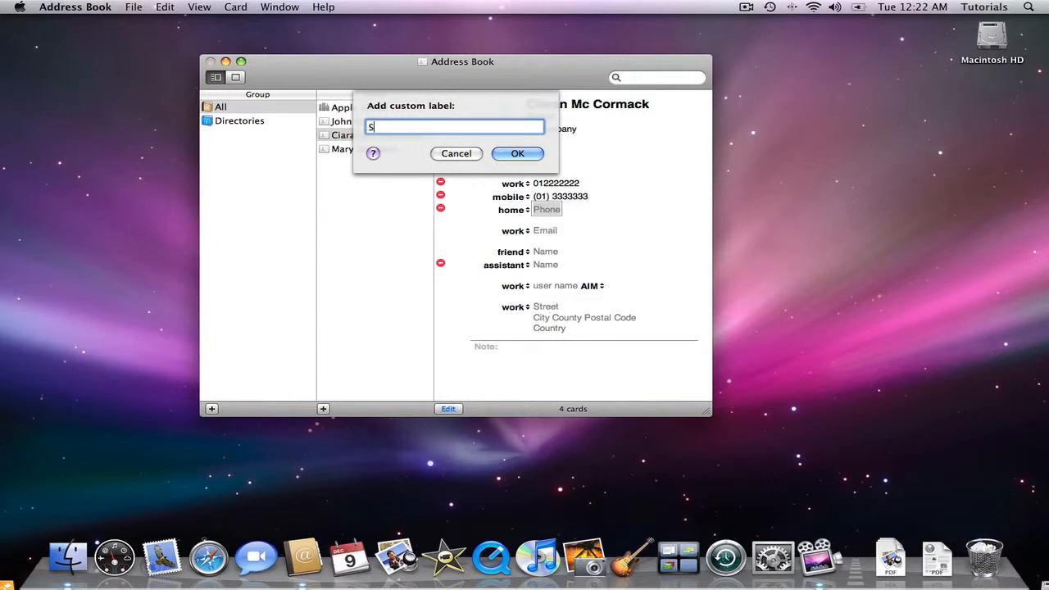
type("econd Mobil")
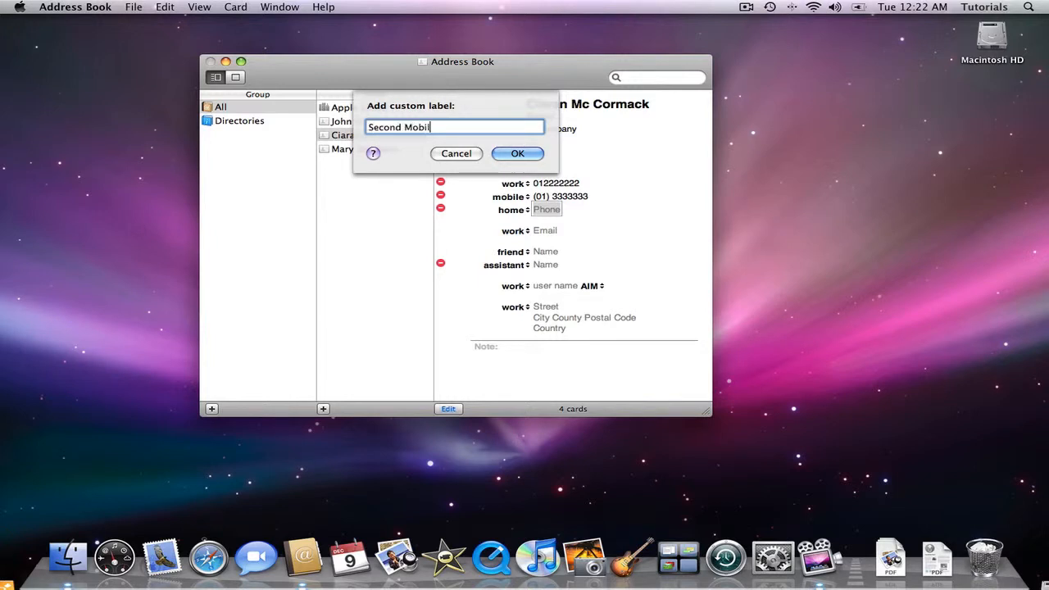
left_click(517, 154)
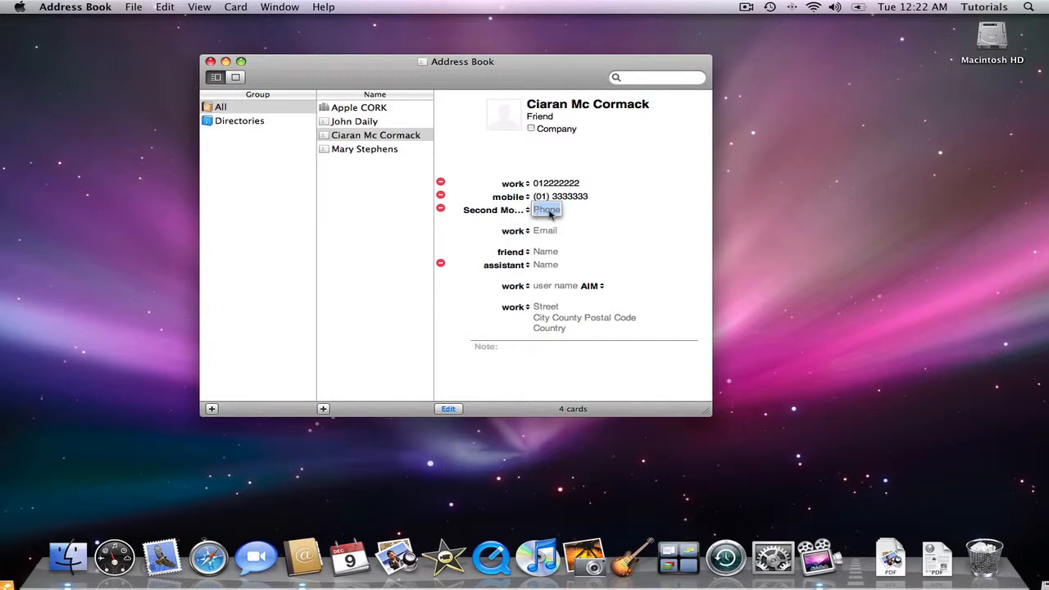
type("01222222")
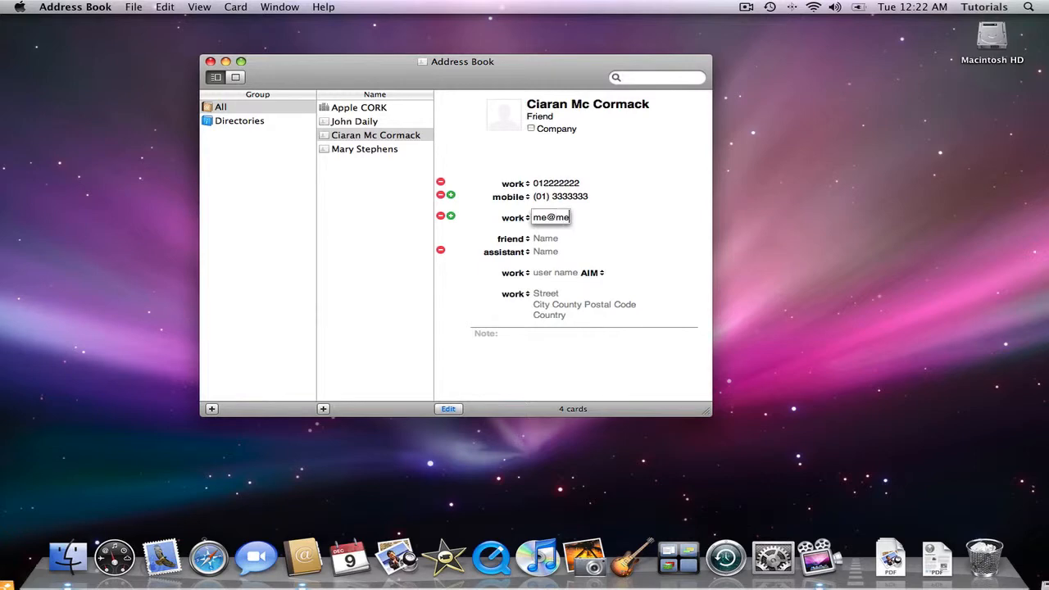
type(".com")
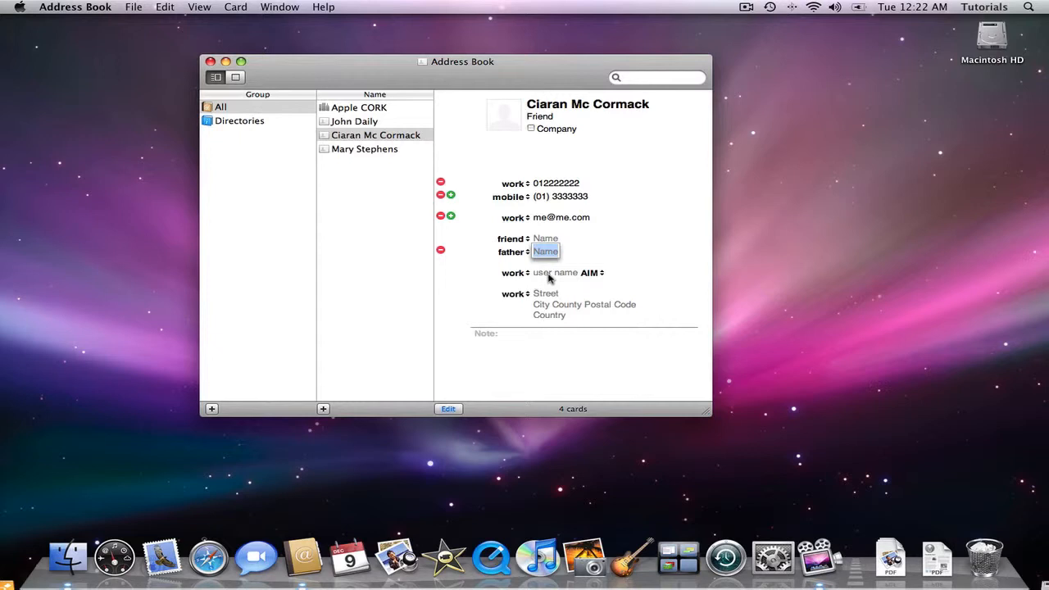
left_click(555, 273)
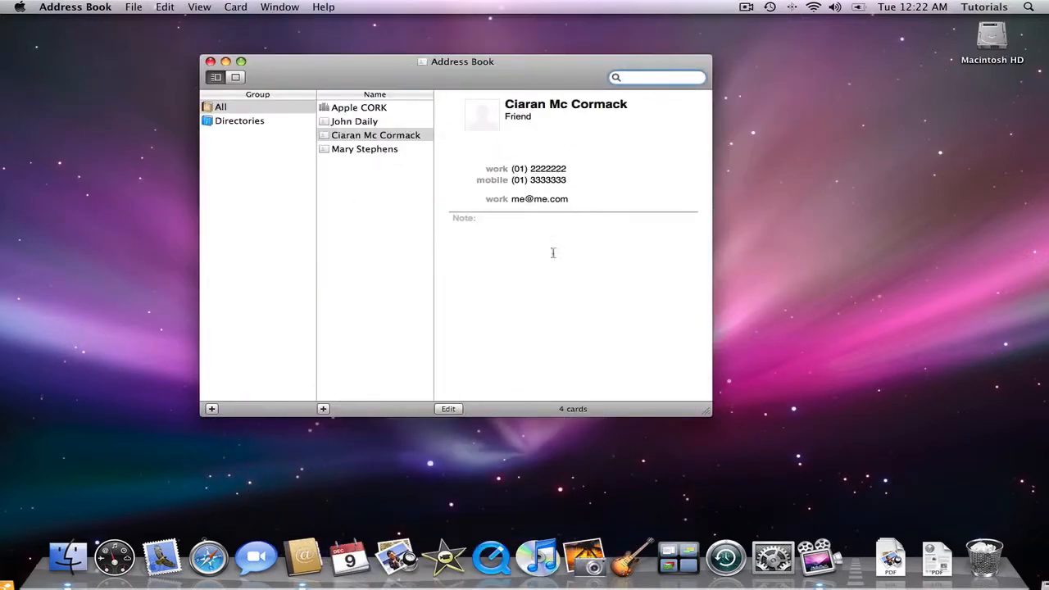
left_click(660, 77)
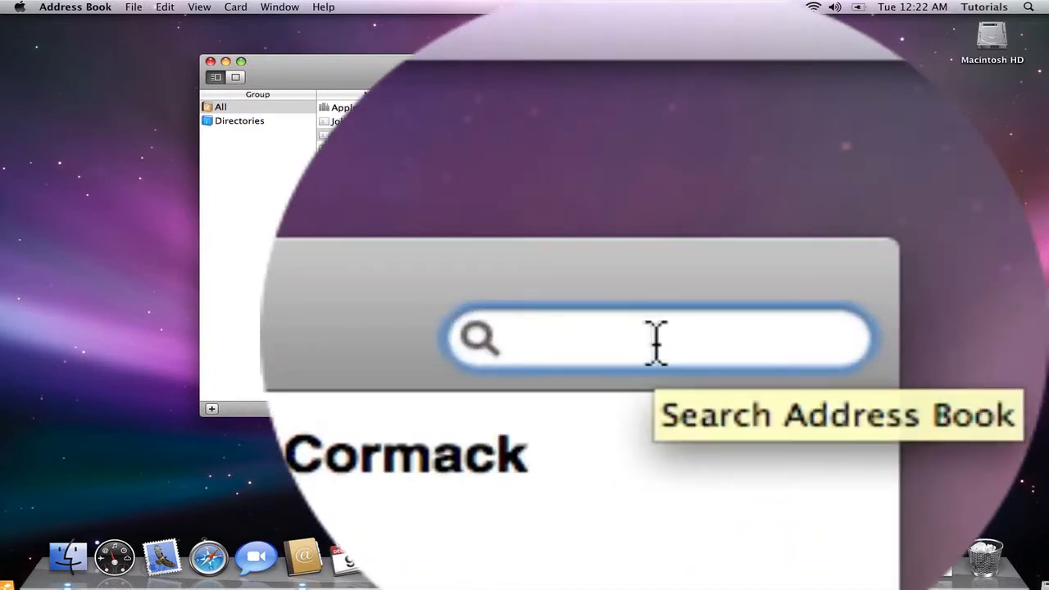
type("john")
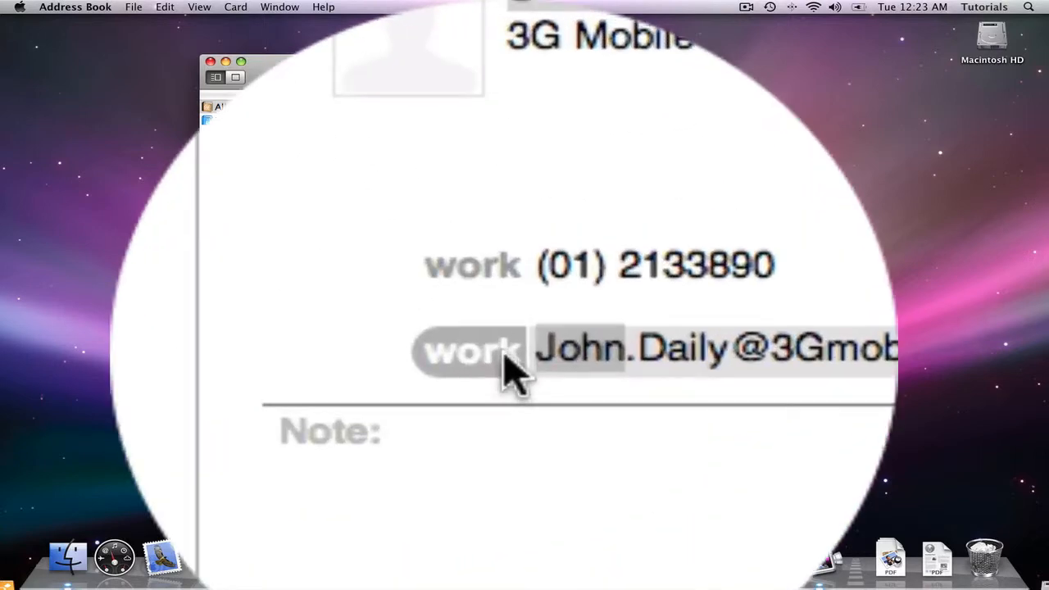
left_click(472, 349)
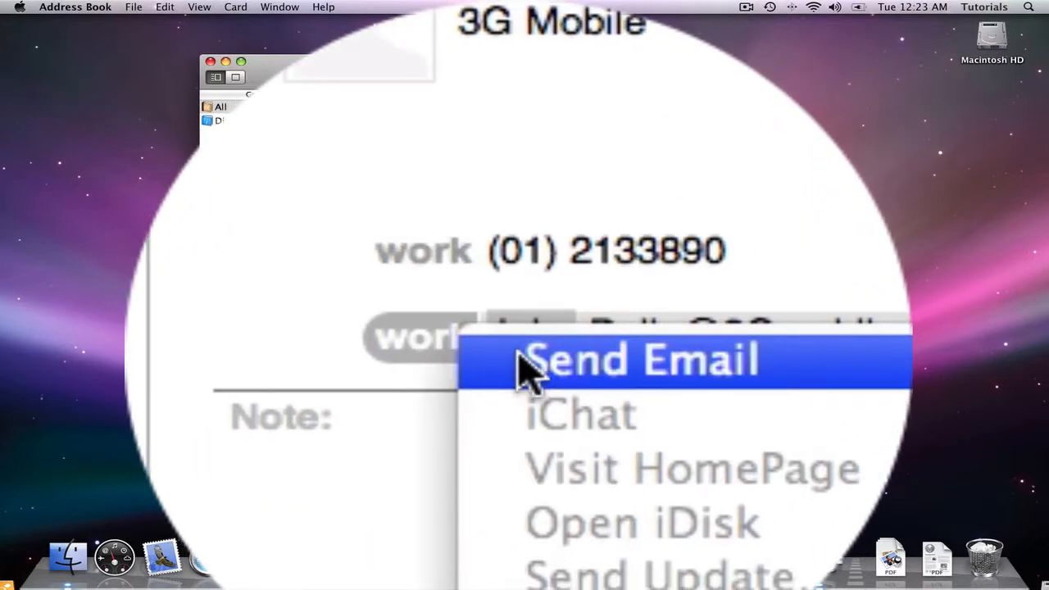
left_click(643, 360)
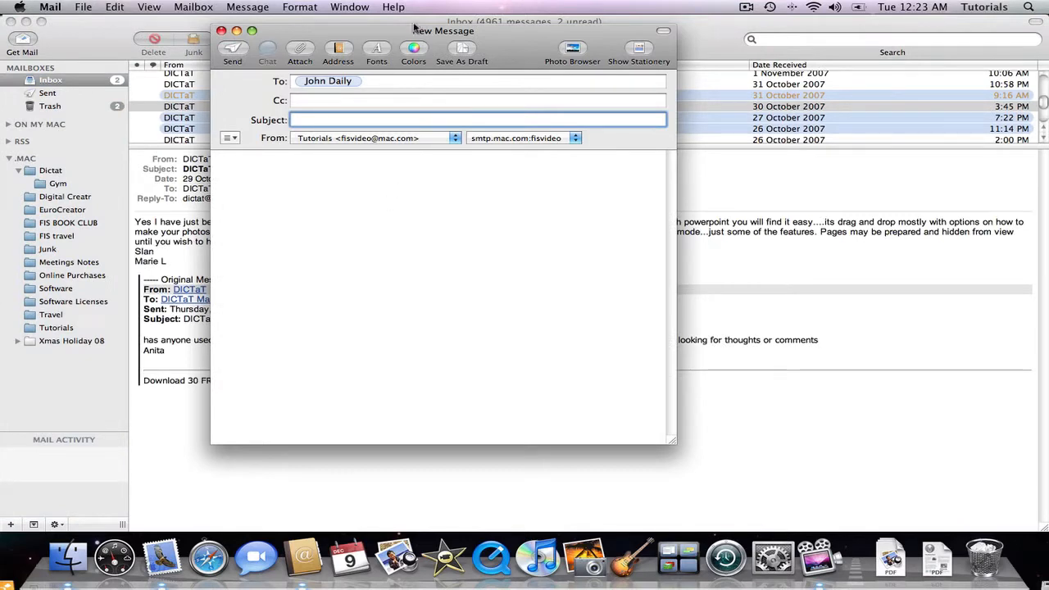
- Move the New Message window left and close it unsent
left_click_drag(442, 30, 307, 32)
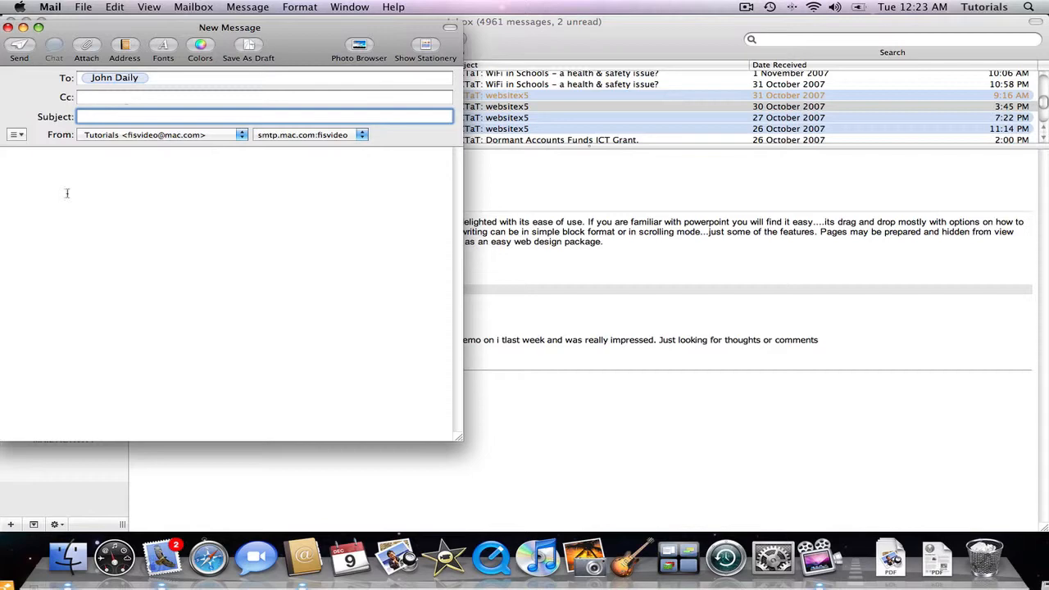
left_click(10, 27)
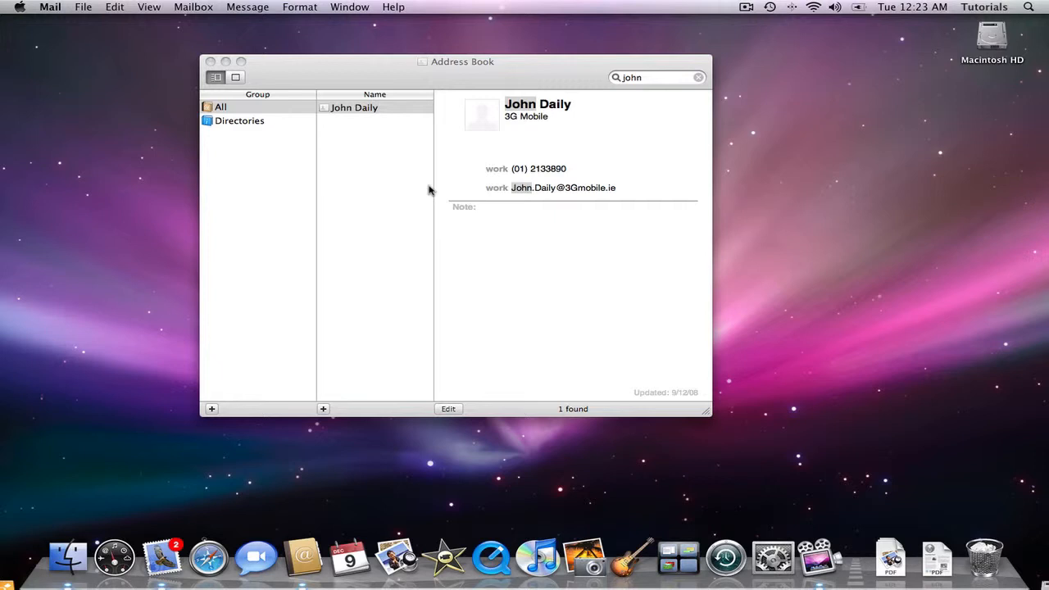
mouse_move(455, 218)
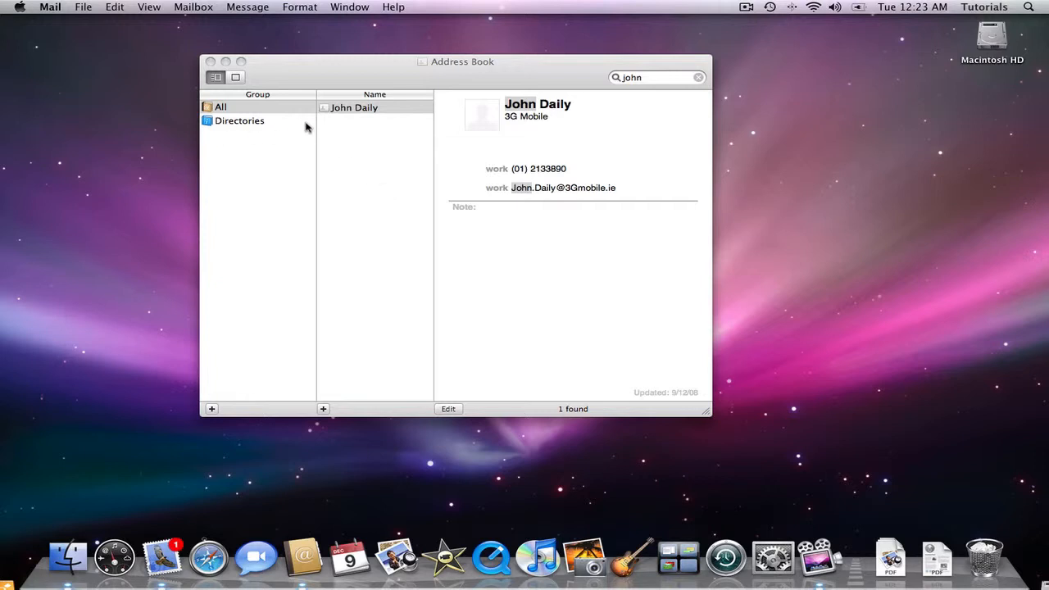
- Bring Address Book forward and clear the 'john' search to list all four cards
left_click(697, 77)
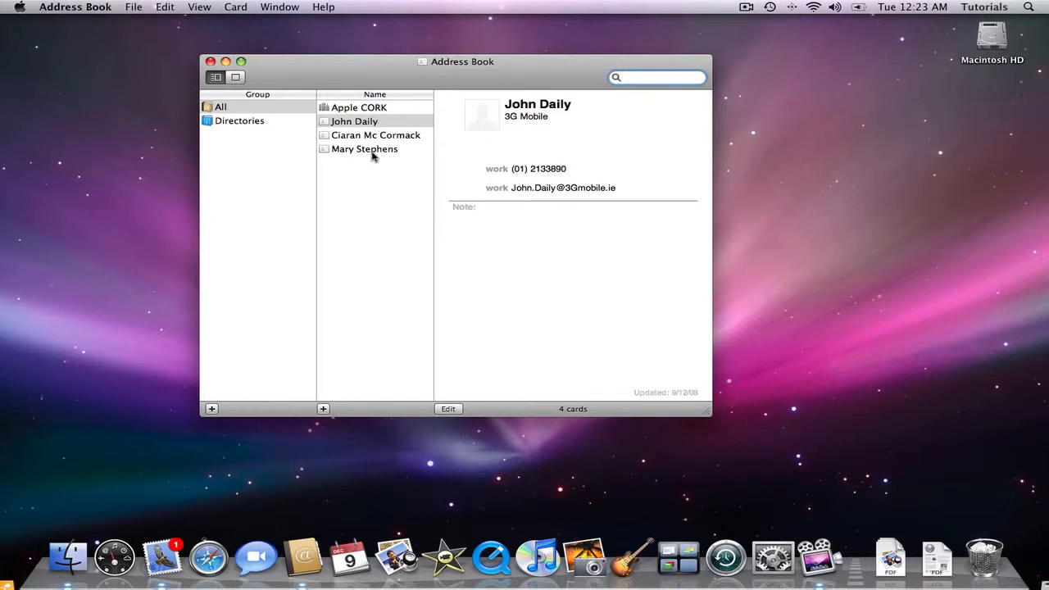
mouse_move(287, 241)
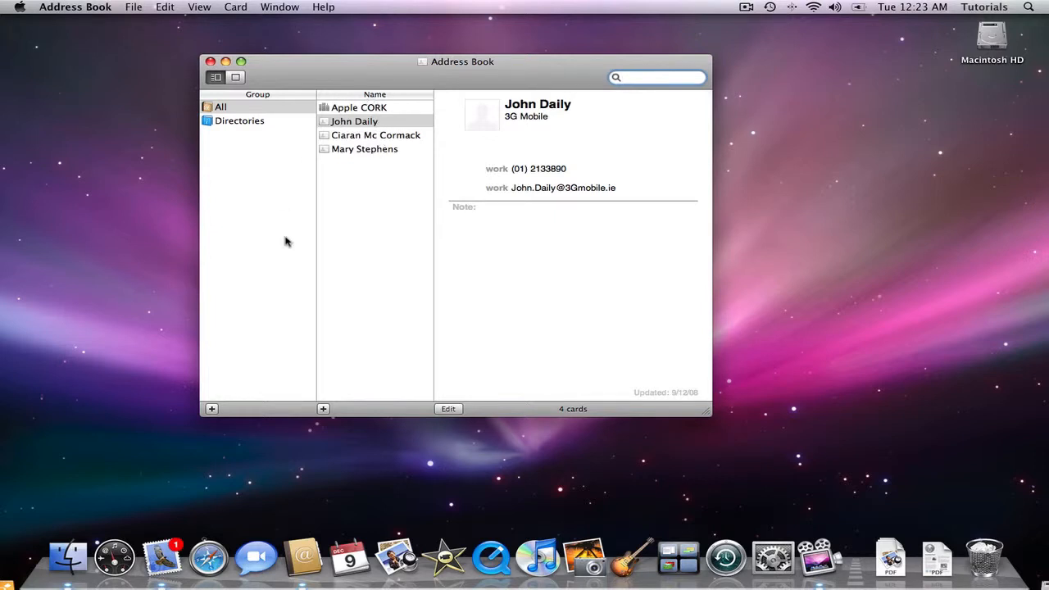
mouse_move(281, 295)
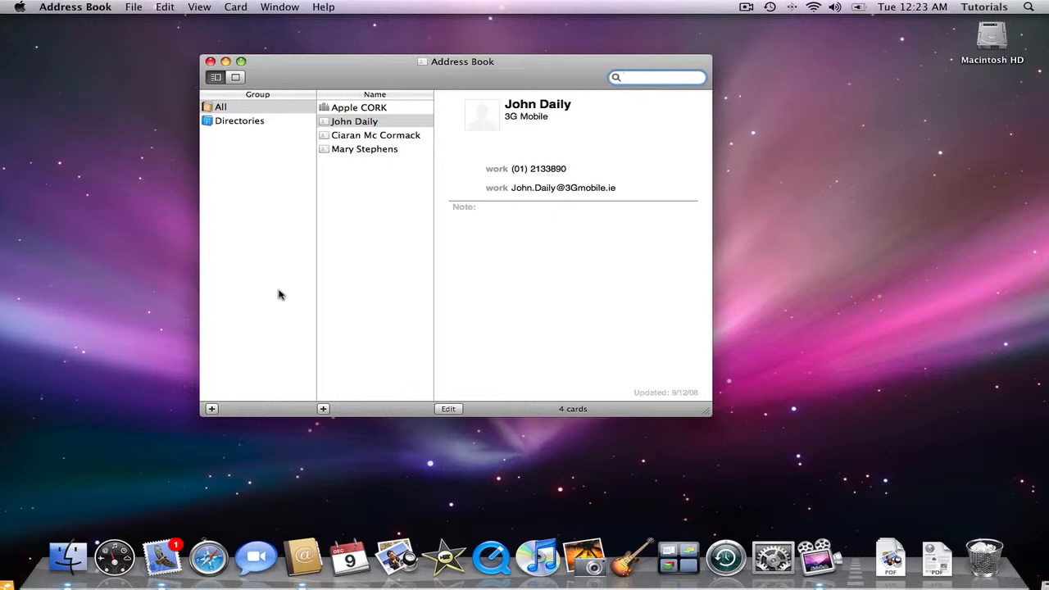
left_click(660, 77)
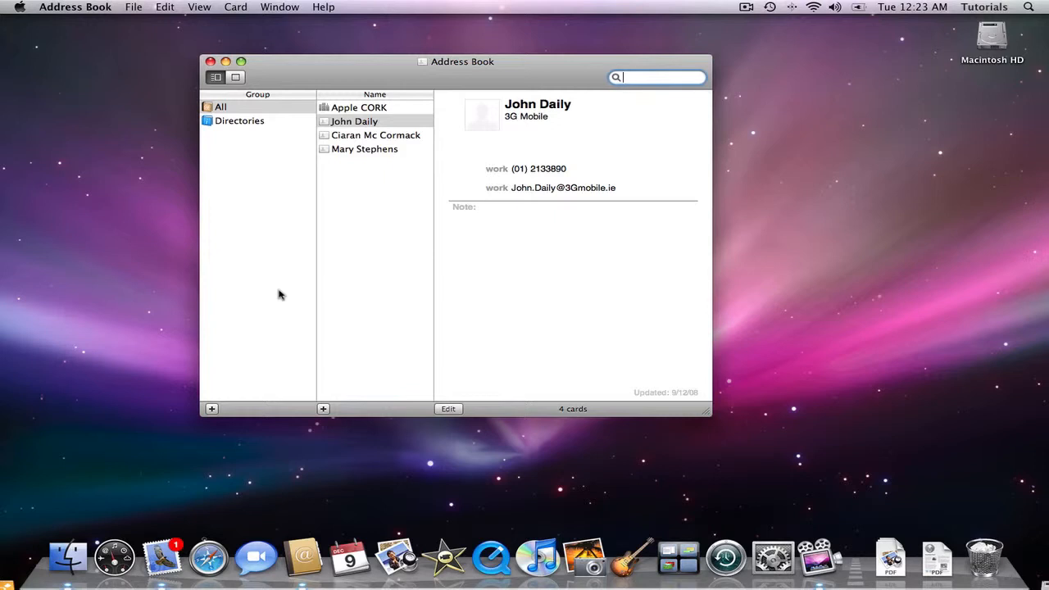
mouse_move(244, 184)
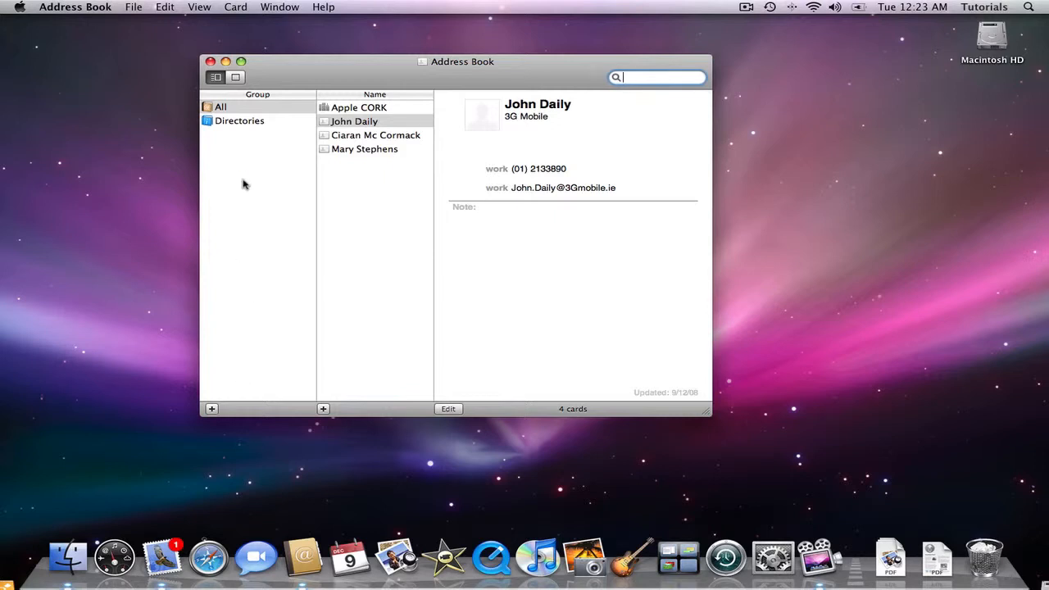
- Add a group named Meeting Partners, then view all cards and the group's members
left_click(211, 409)
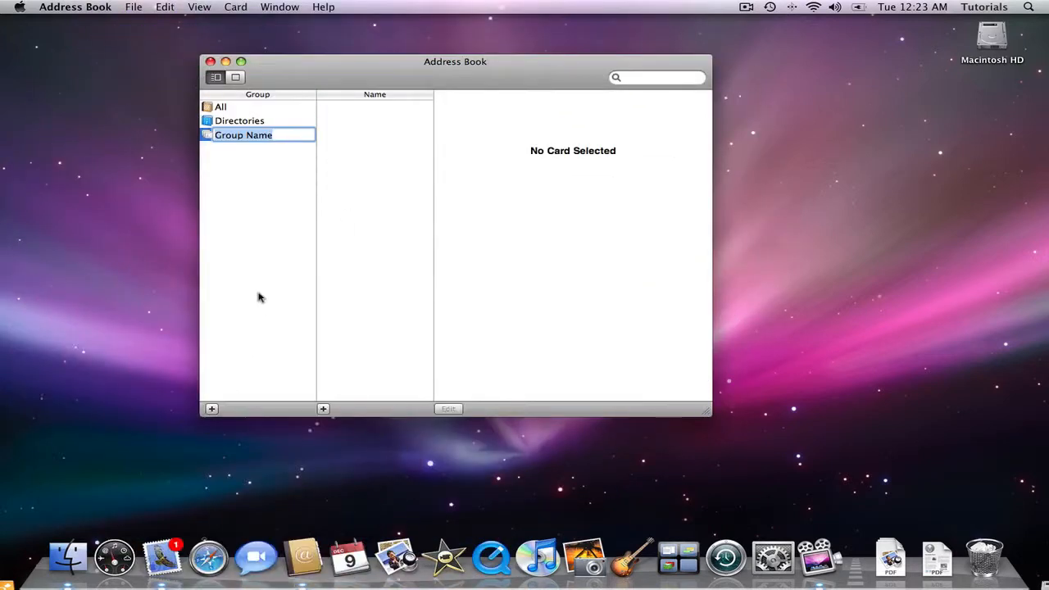
type("Meeting P")
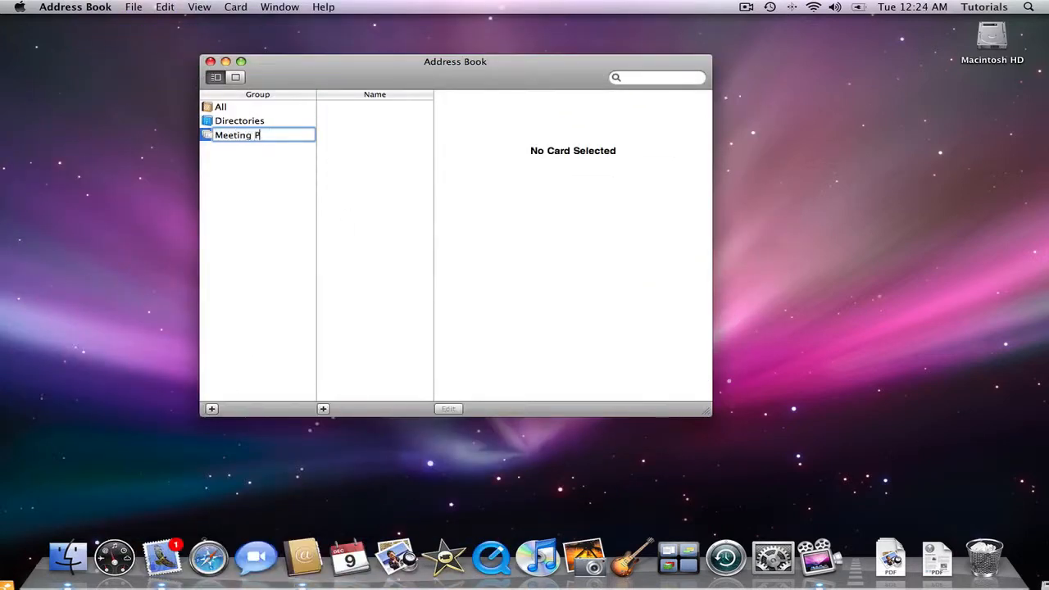
key("Return")
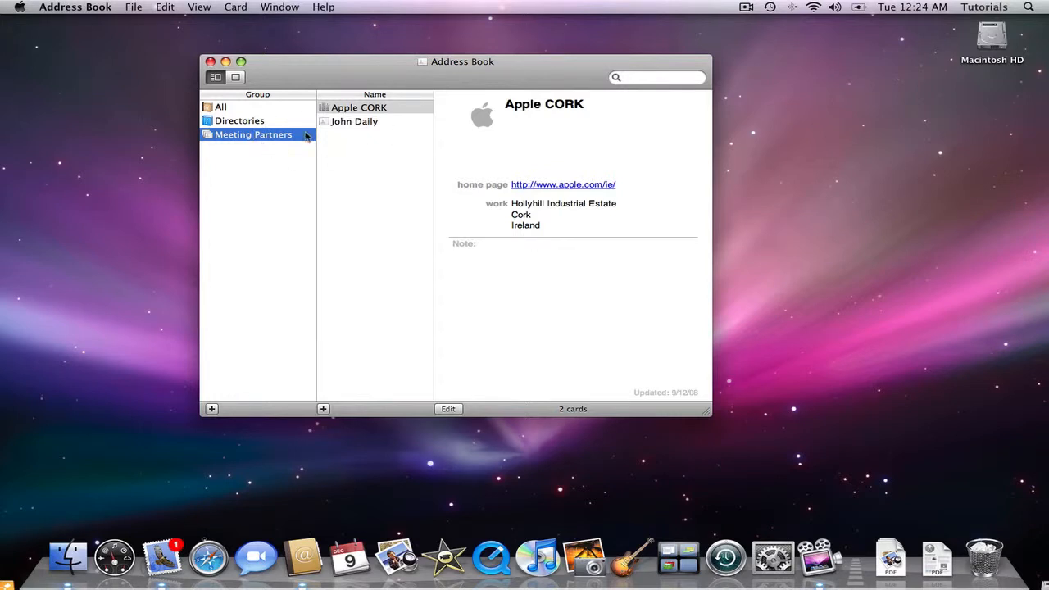
left_click(221, 107)
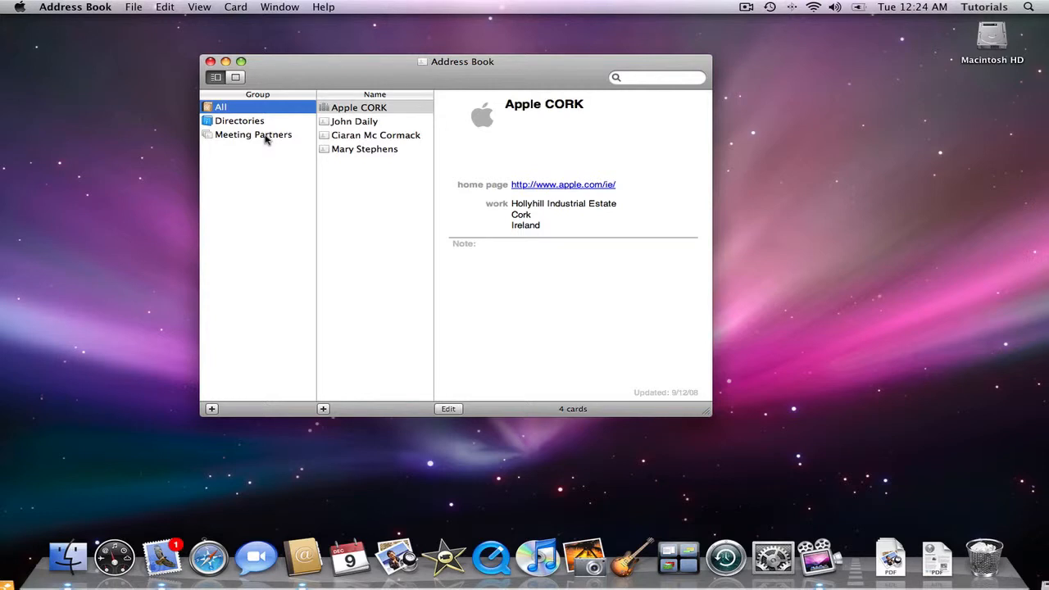
left_click(253, 134)
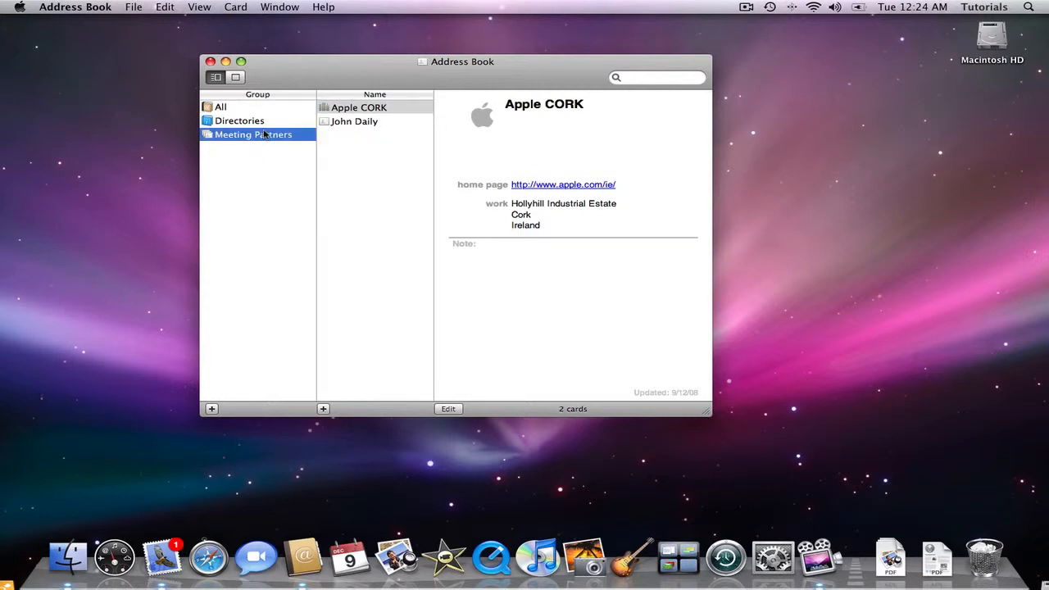